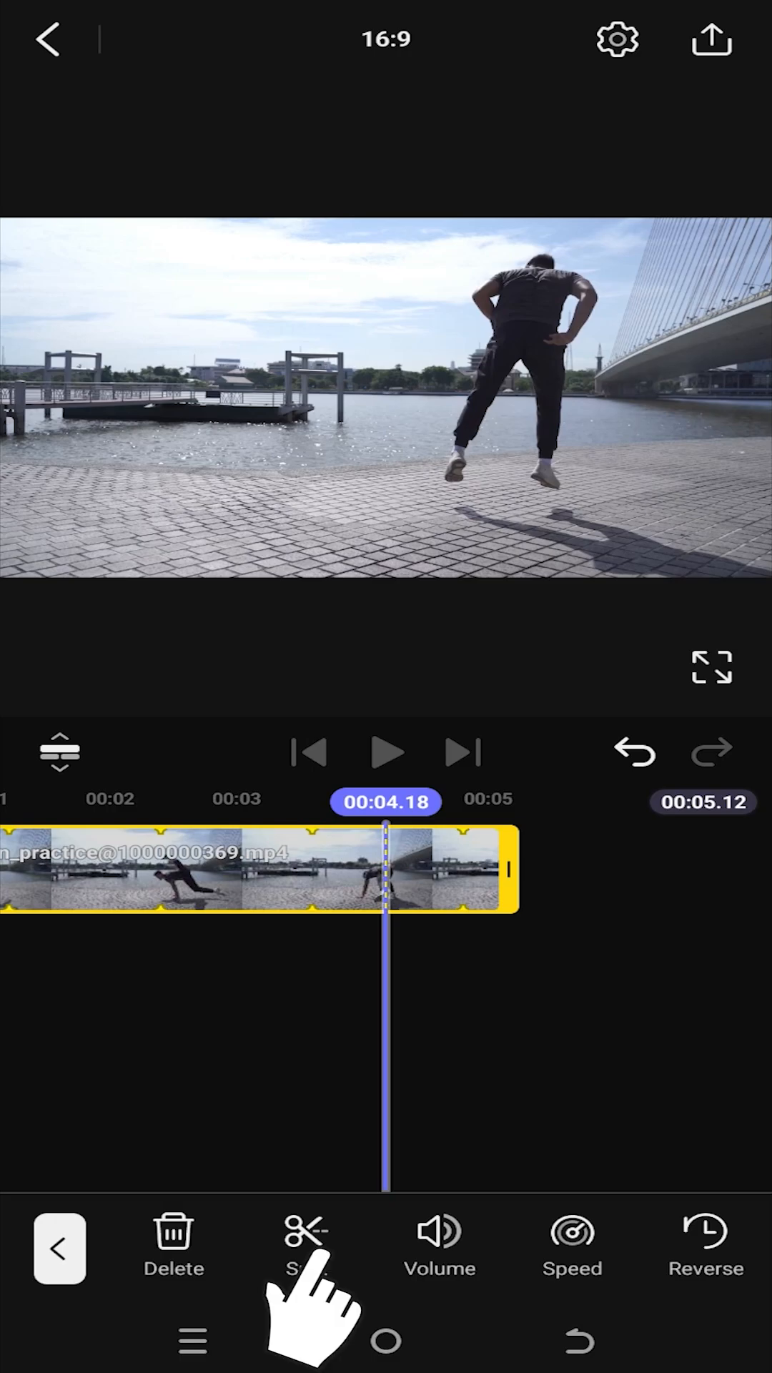
- Split the clip at the 00:04.18 playhead and leave clip editing
click(305, 1243)
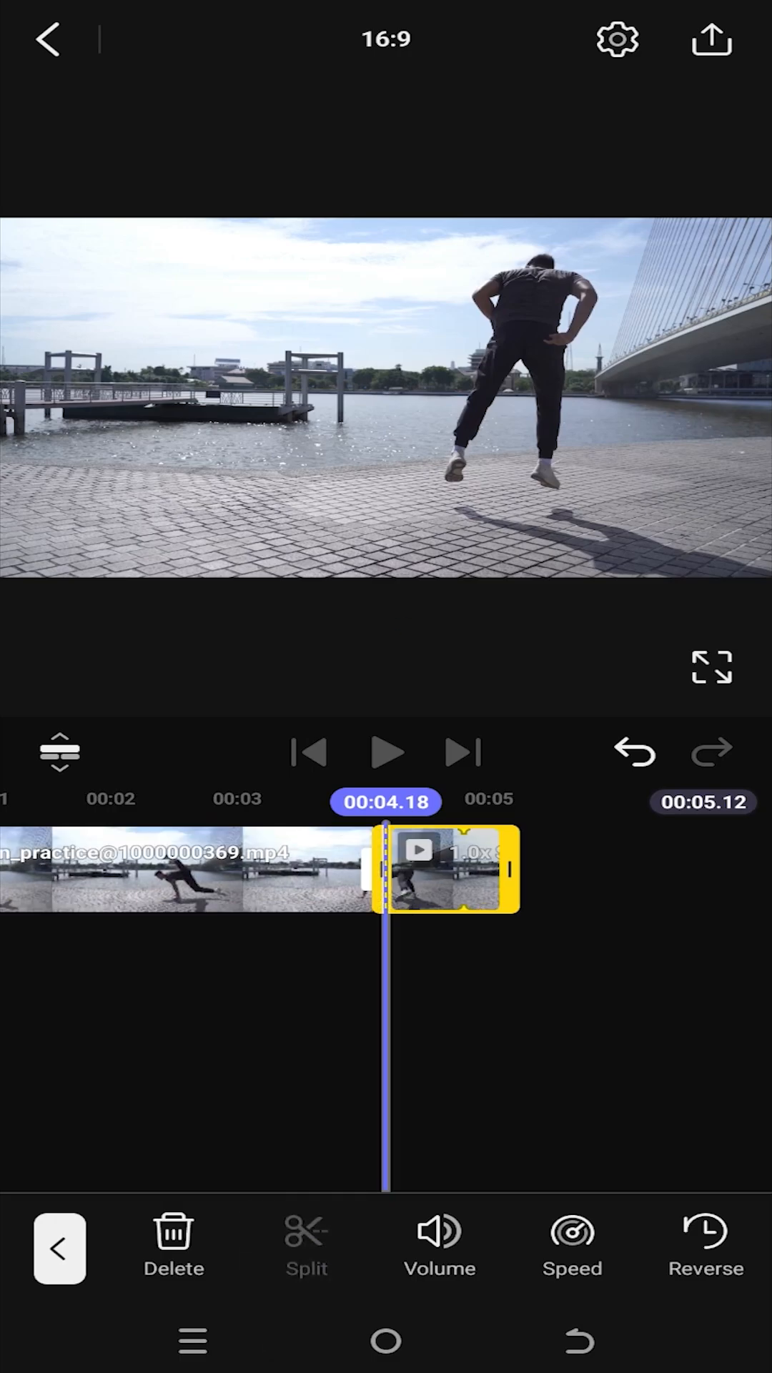
click(525, 1095)
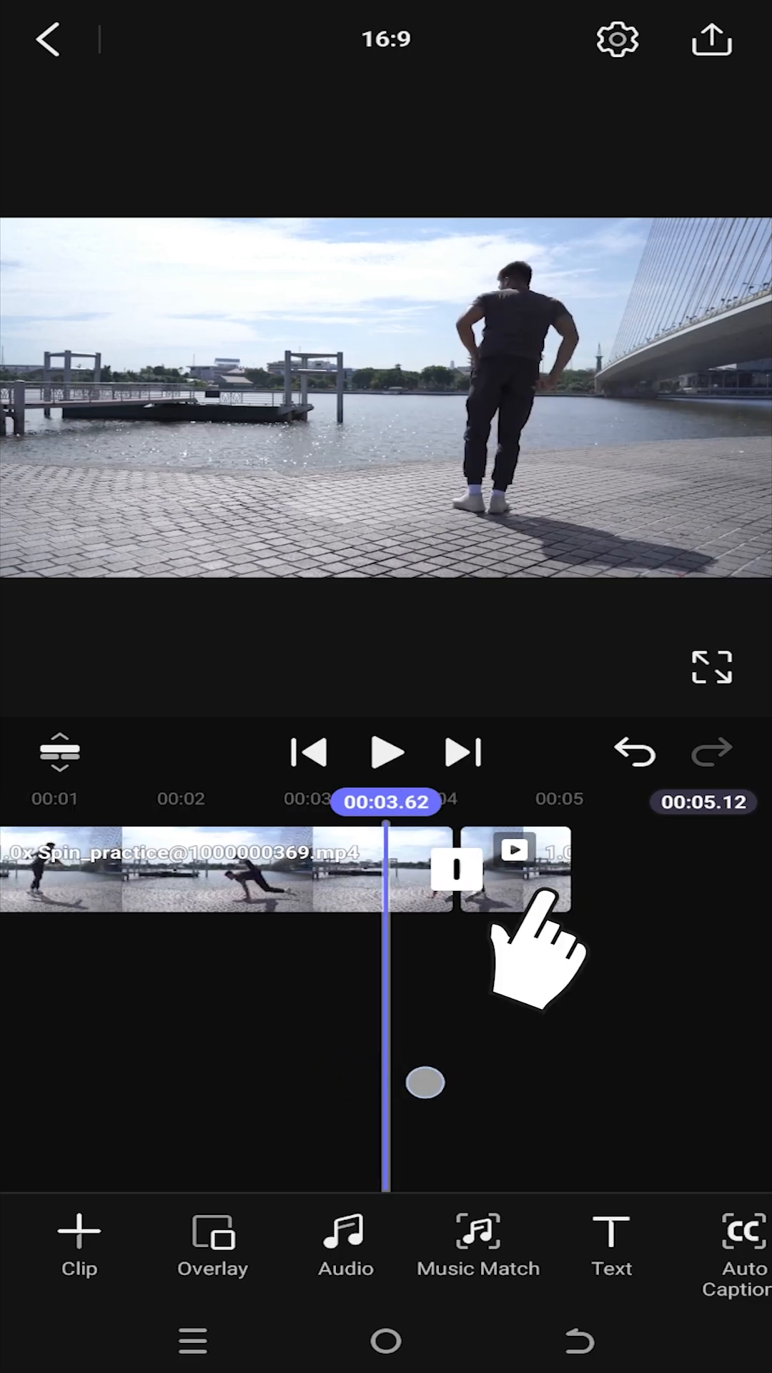
- Remove the short piece after 00:04.18 and select the remaining 4.18-second clip
click(516, 870)
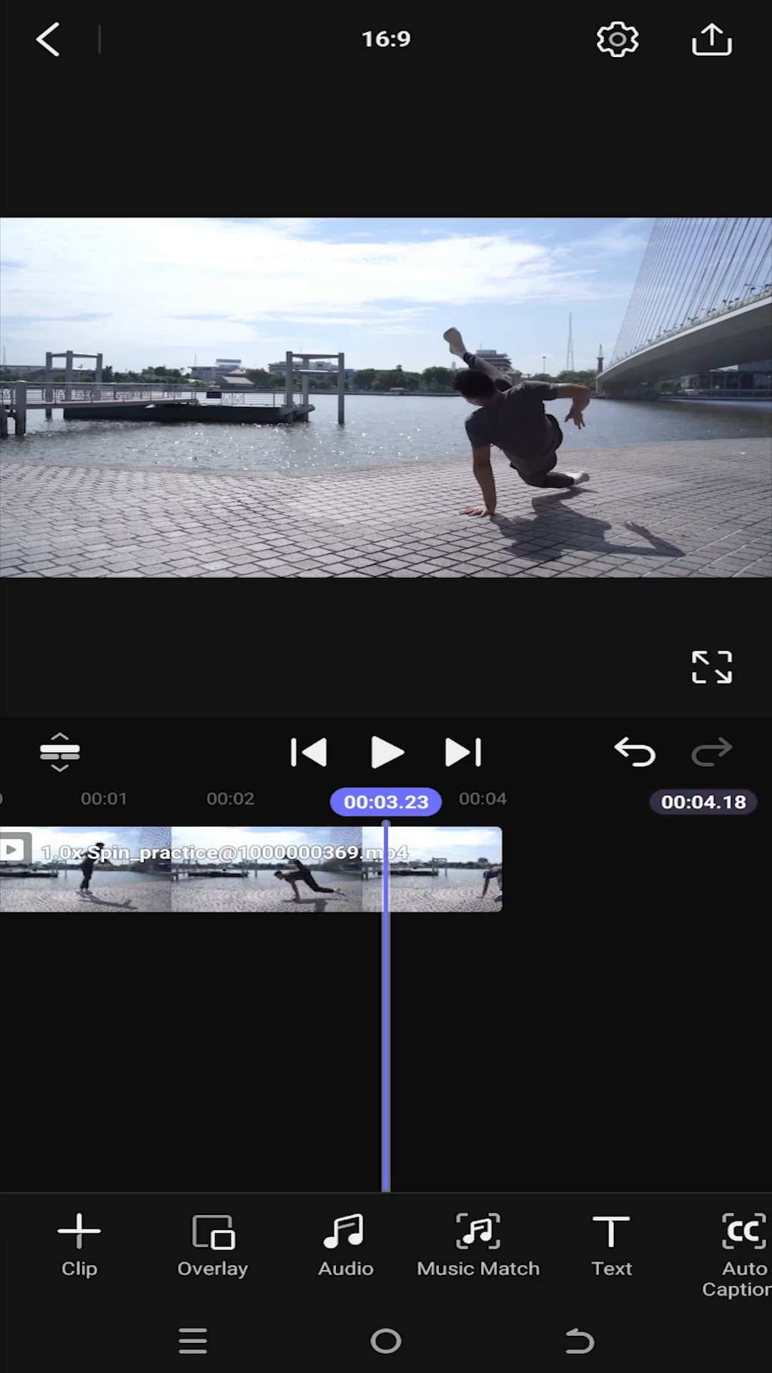
click(193, 871)
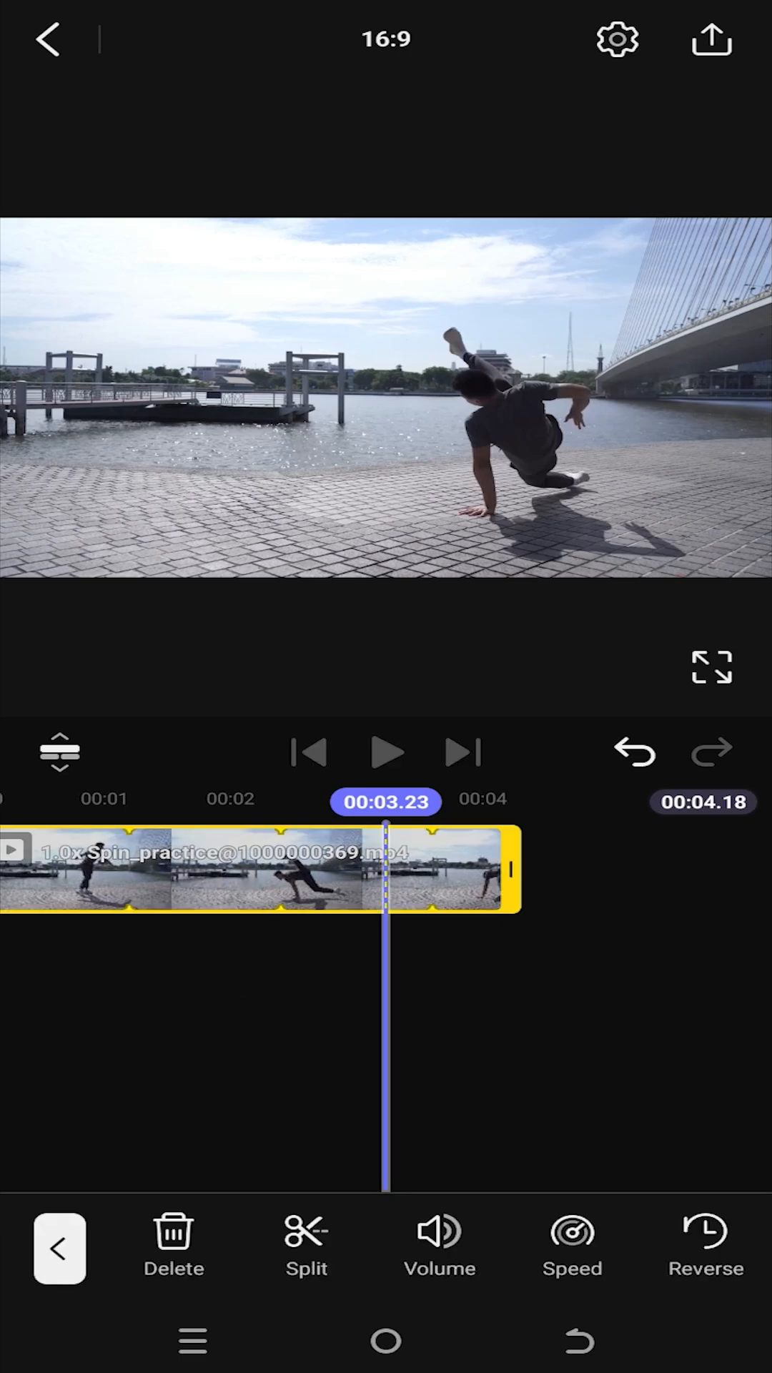